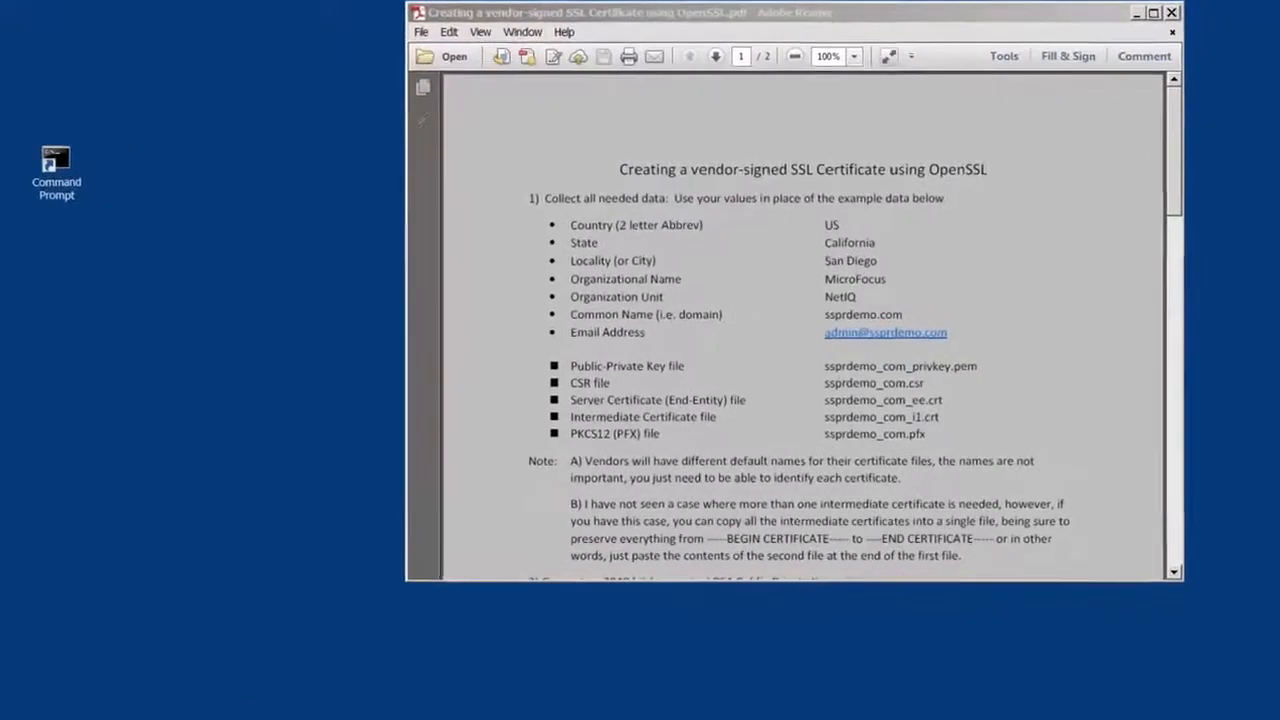
Bring the OpenSSL certificate guide to the front to review its example certificate data
click(1153, 12)
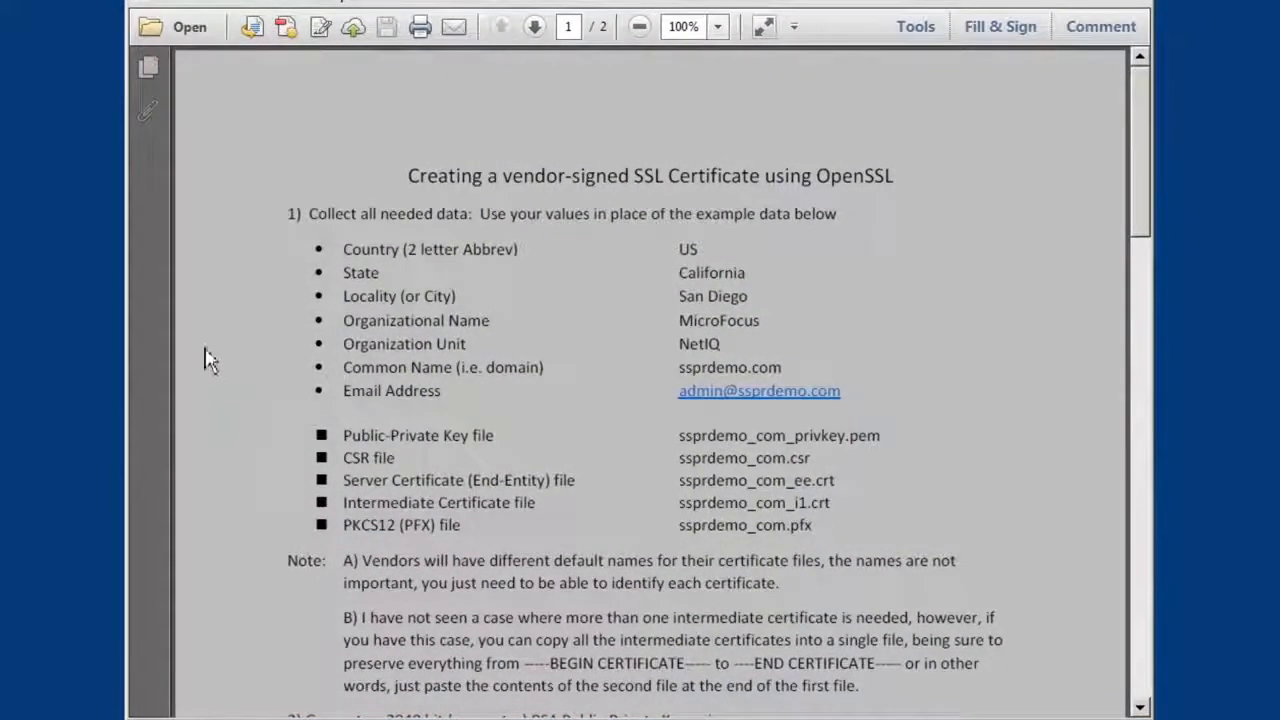
mouse_move(245, 265)
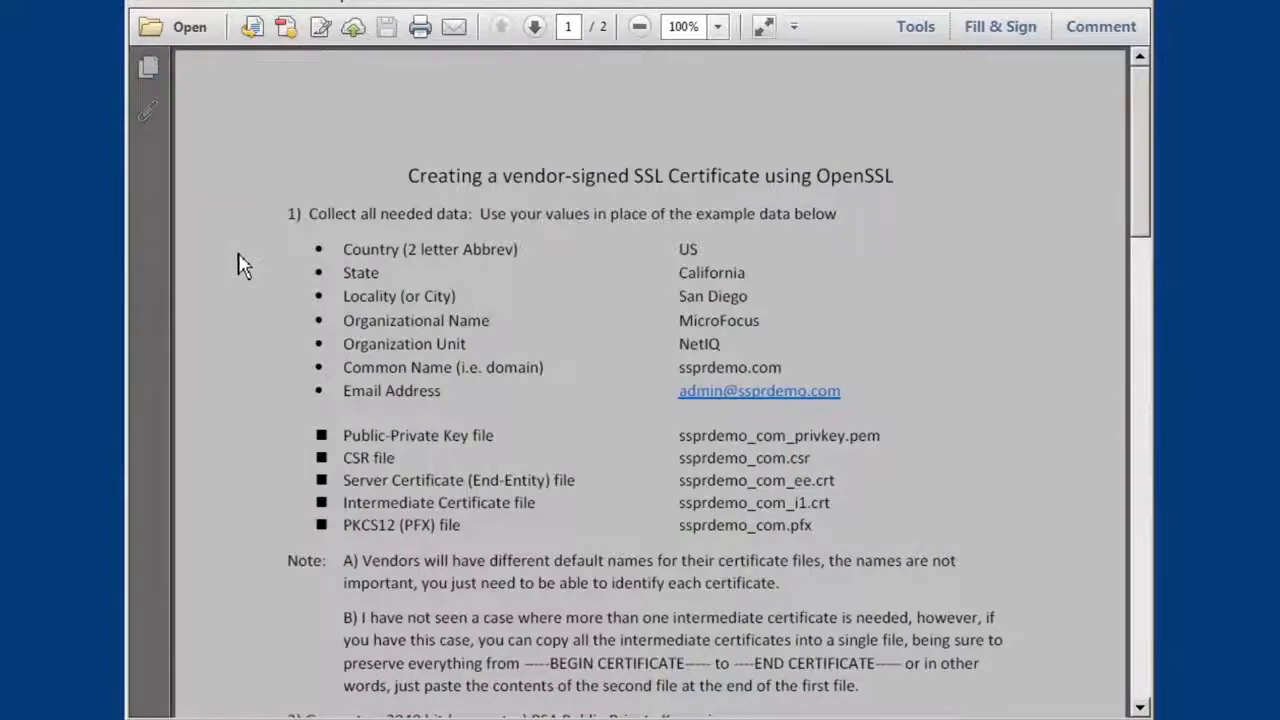
mouse_move(274, 452)
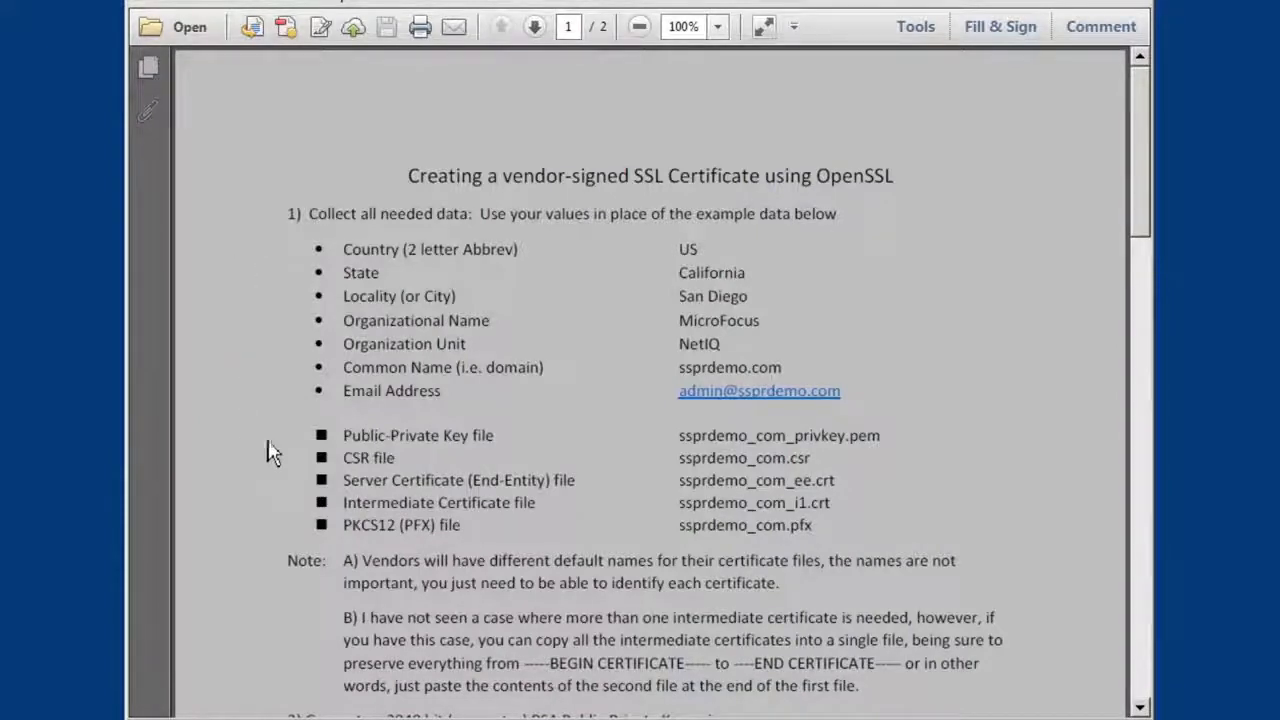
mouse_move(268, 568)
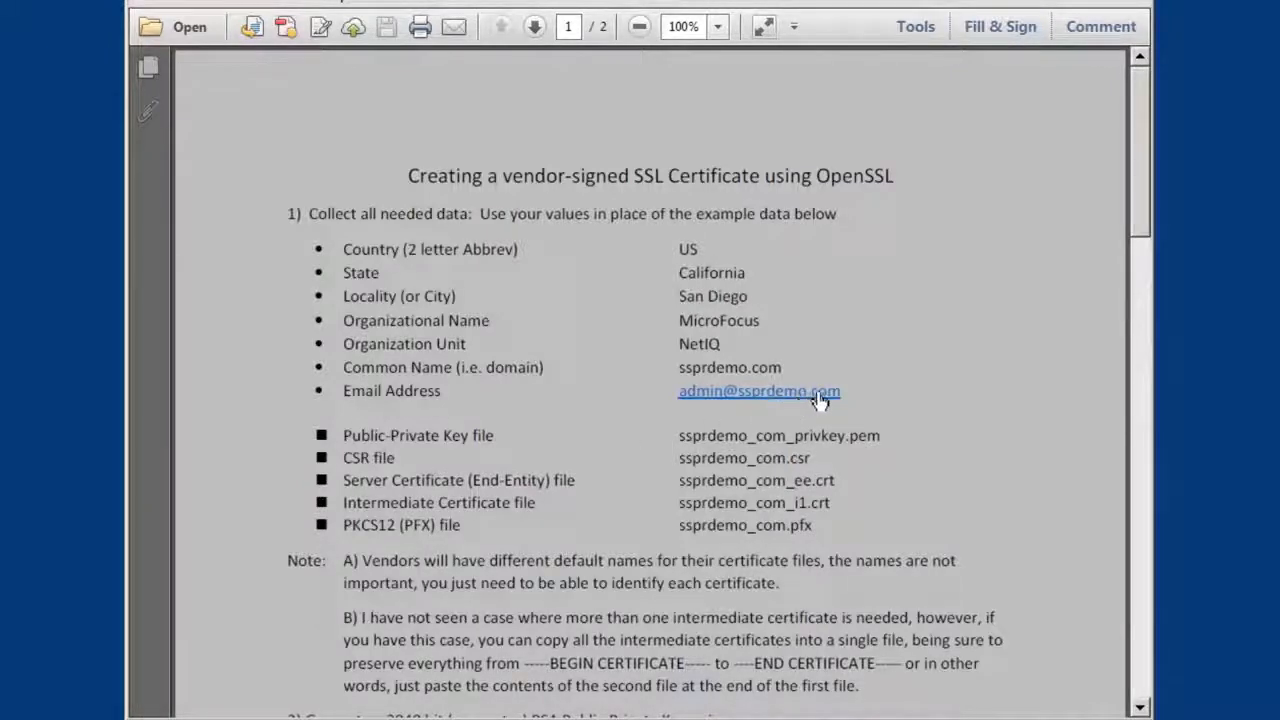
mouse_move(810, 405)
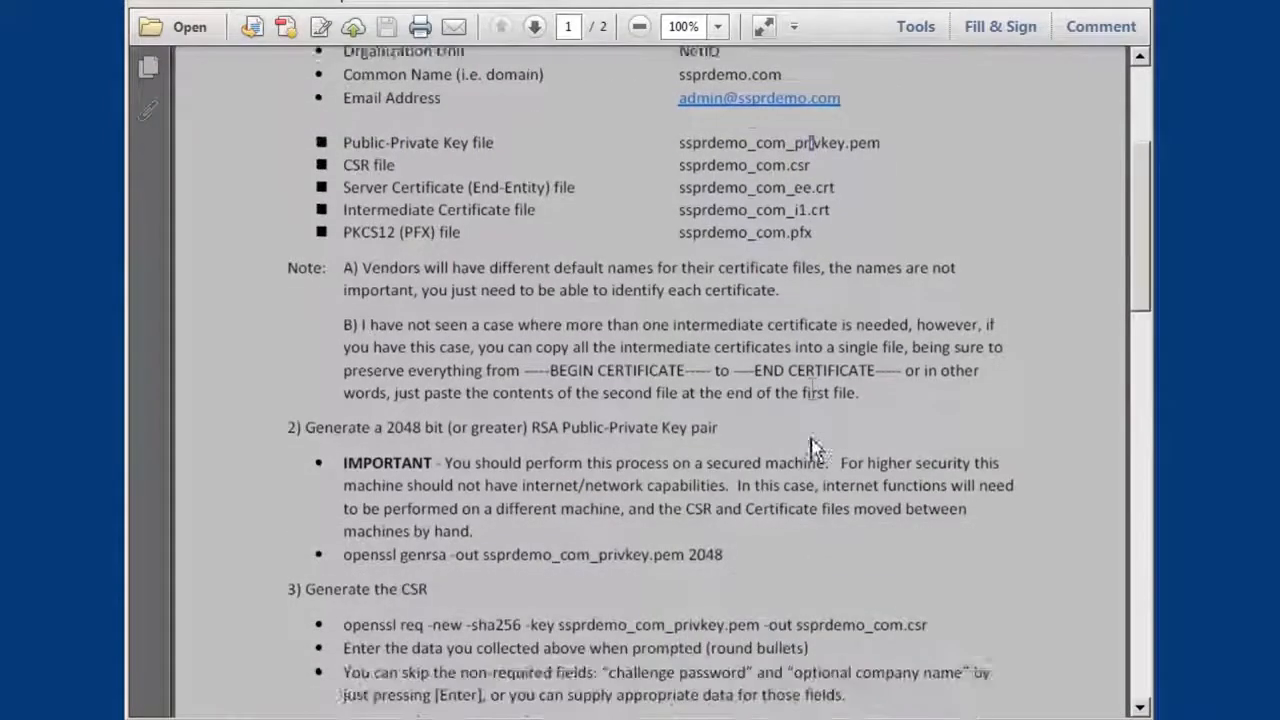
Scroll the guide down to show key-pair generation, CSR creation and vendor submission
scroll(down, 3)
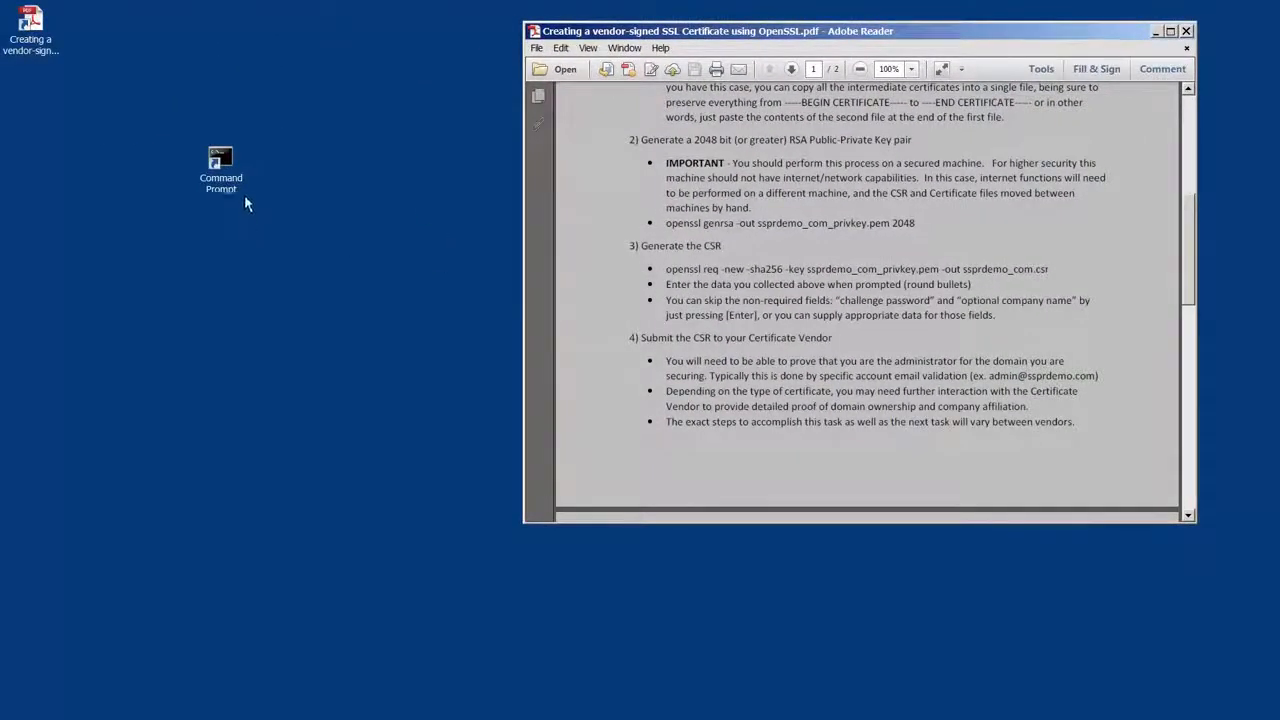
mouse_move(218, 172)
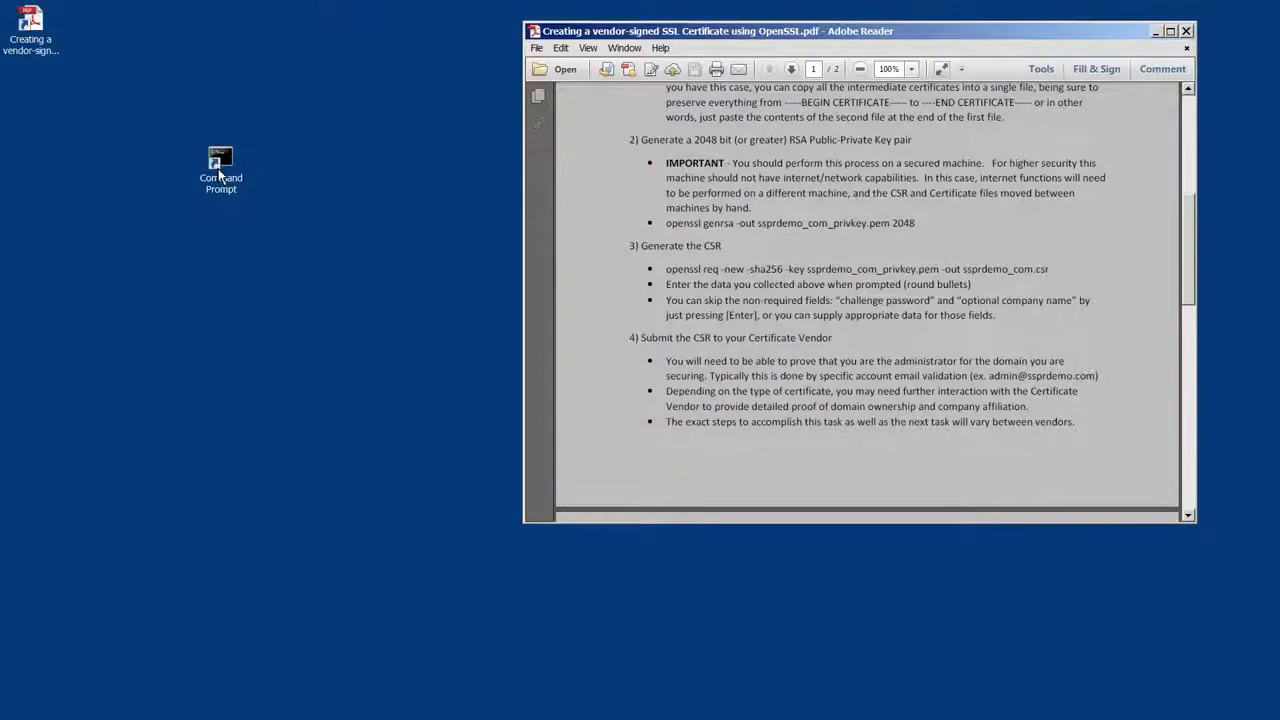
Launch Command Prompt from its desktop shortcut with Run as administrator
right_click(220, 160)
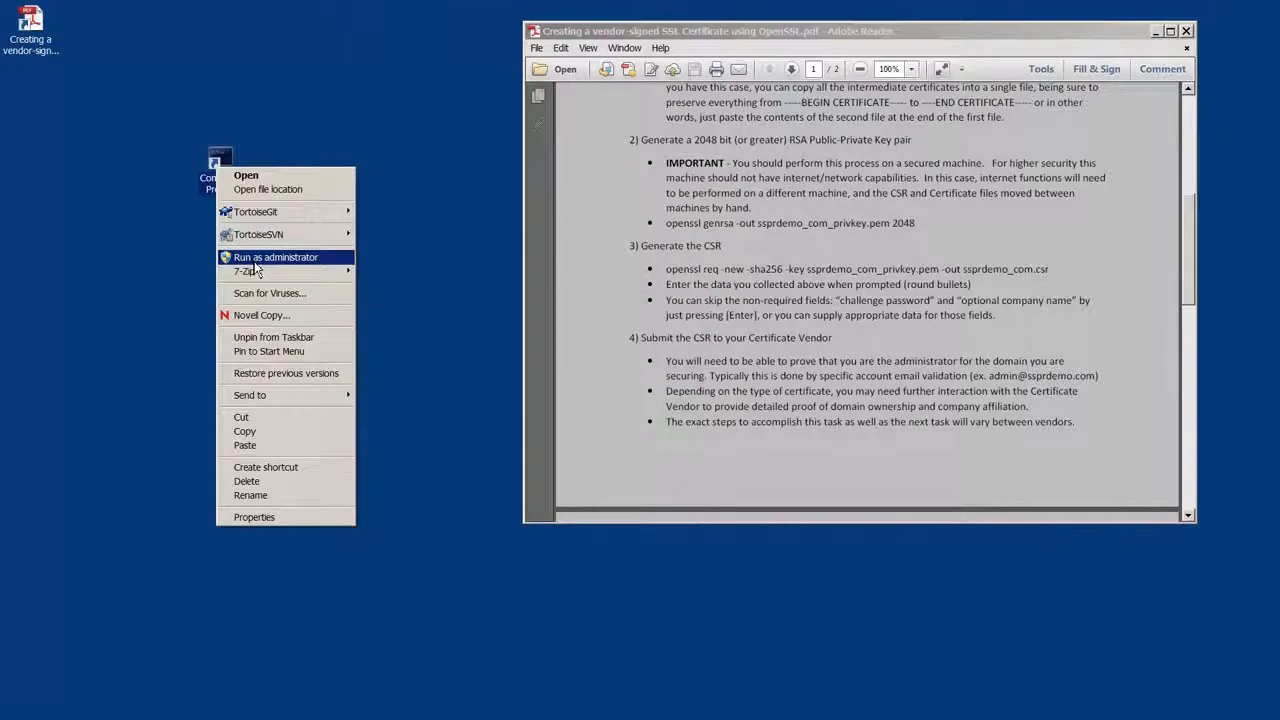
click(275, 257)
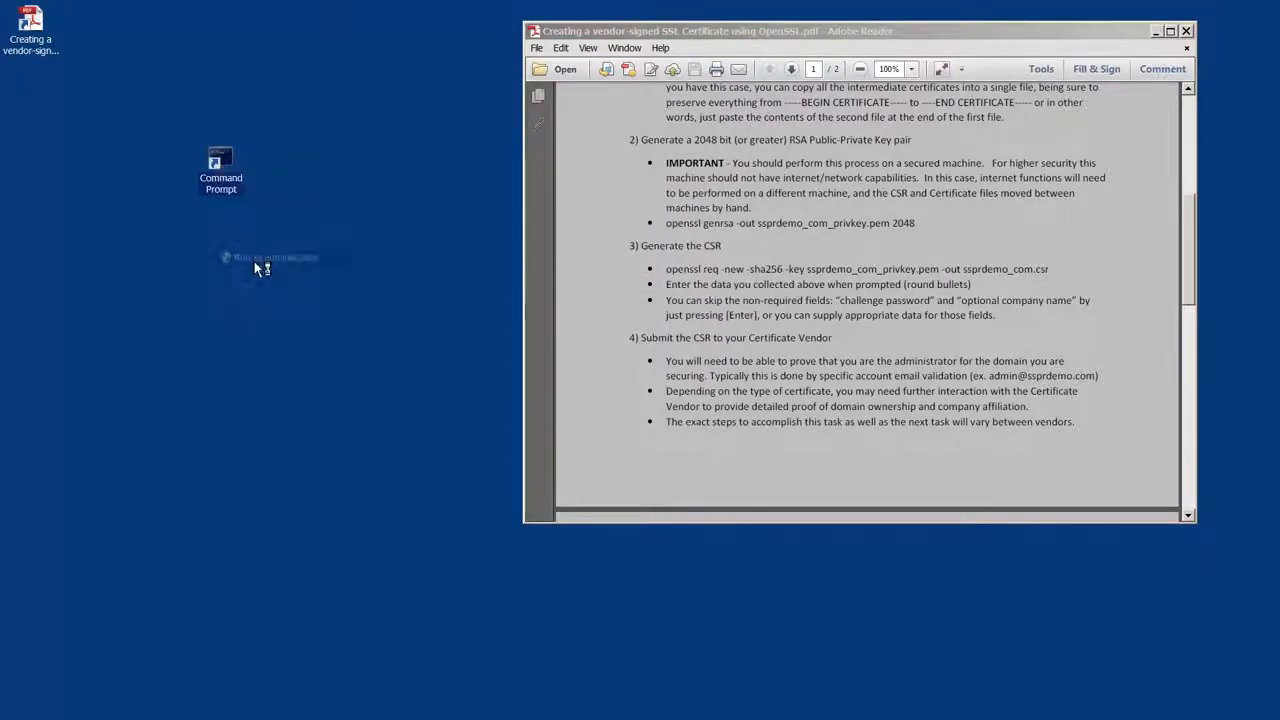
double_click(220, 165)
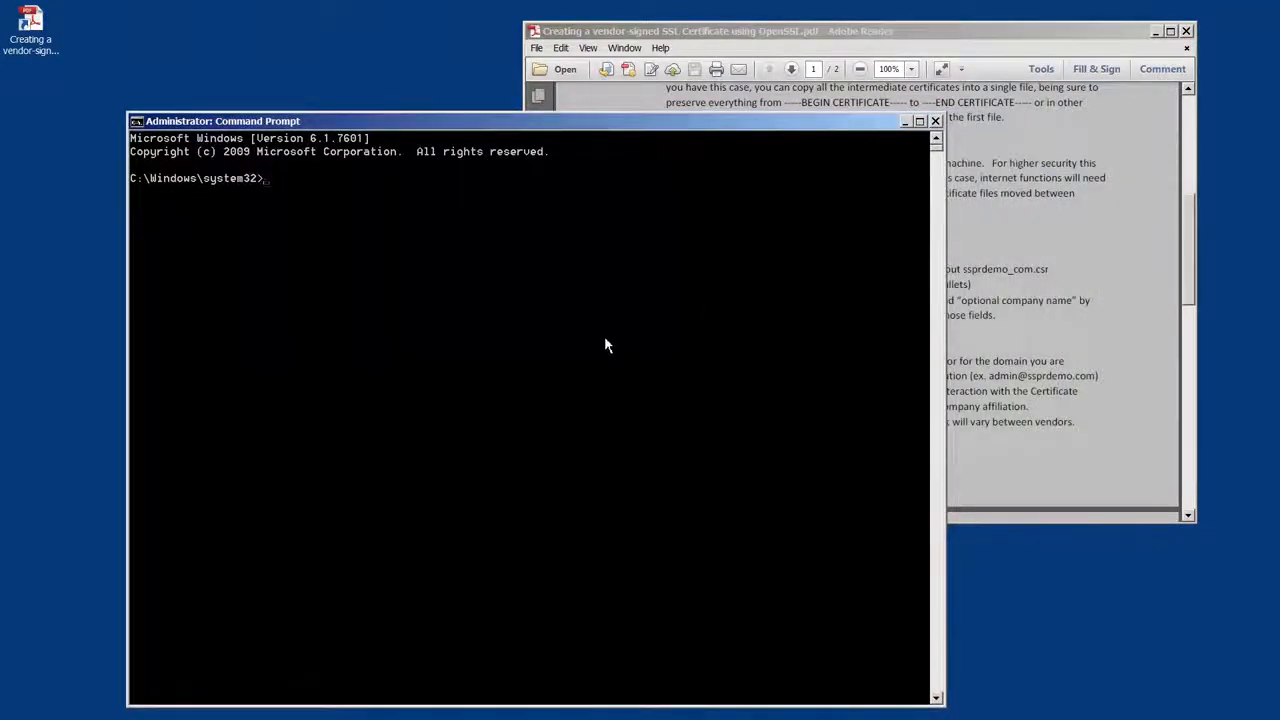
Change to the ssprdemo folder, generate ssprdemo_com_privkey.pem, and select the CSR command in the guide
text(cd \ssprdemo)
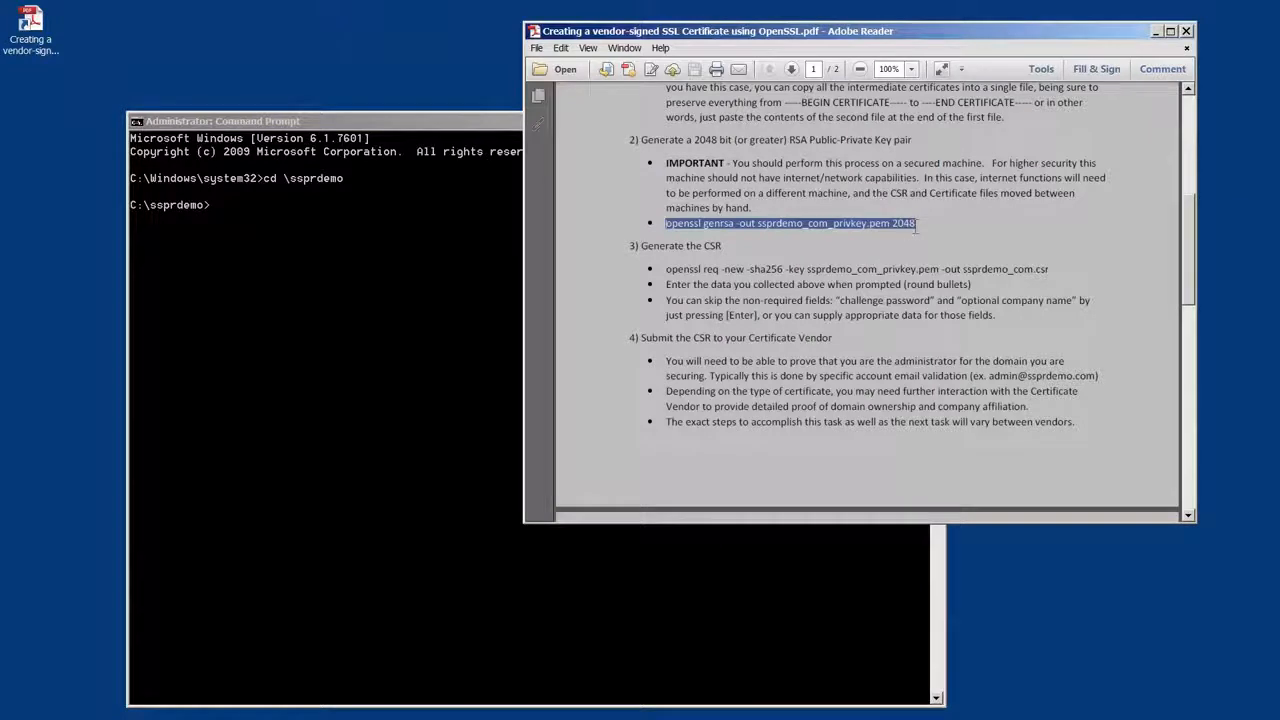
mouse_move(405, 235)
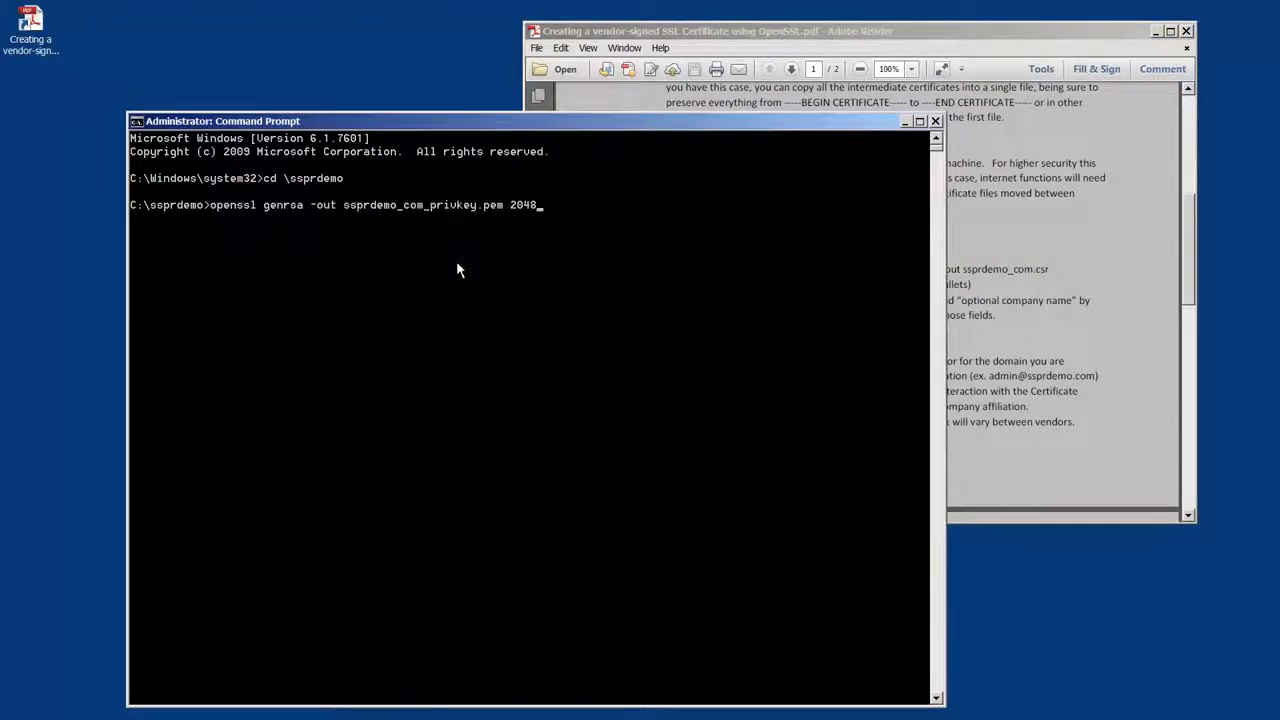
mouse_move(228, 216)
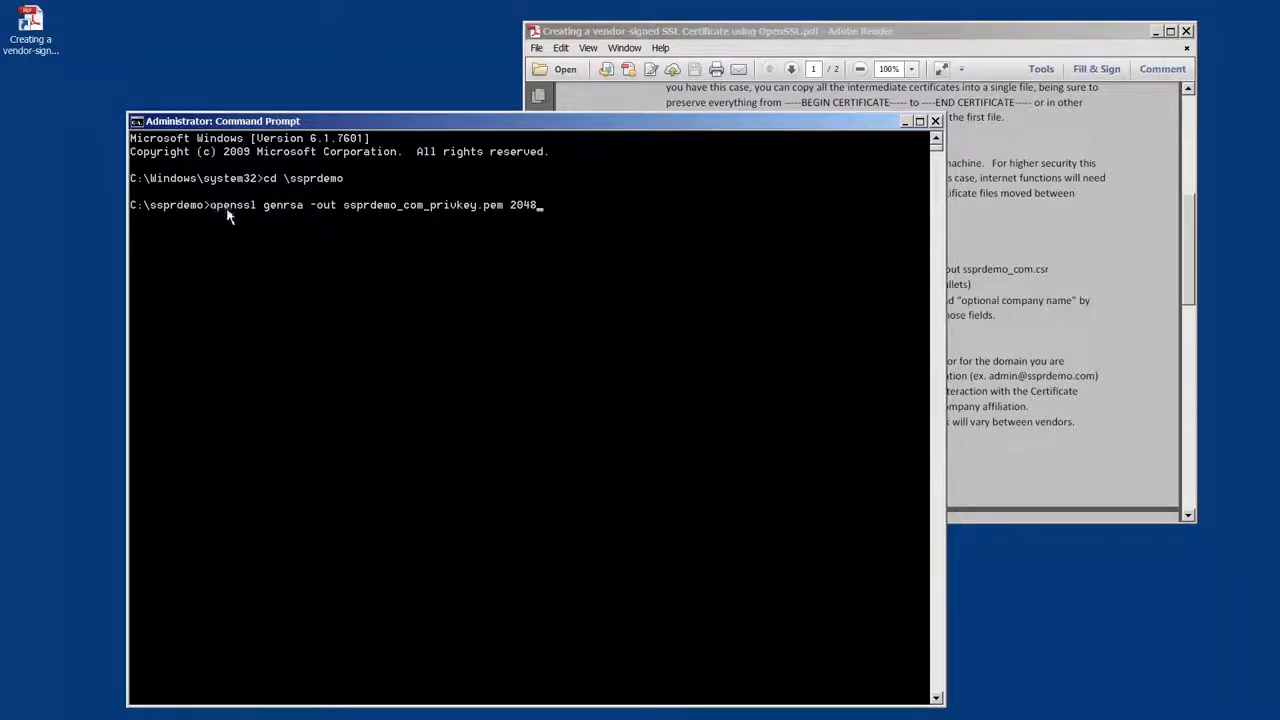
mouse_move(296, 222)
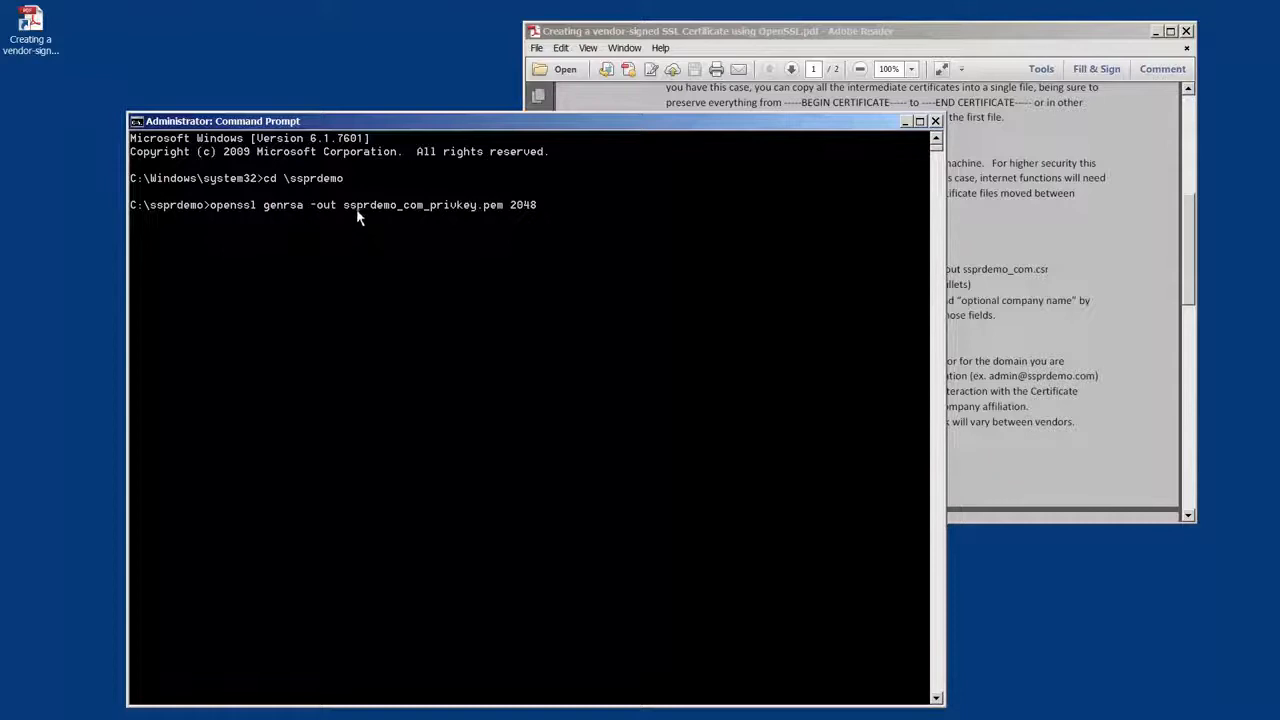
mouse_move(500, 220)
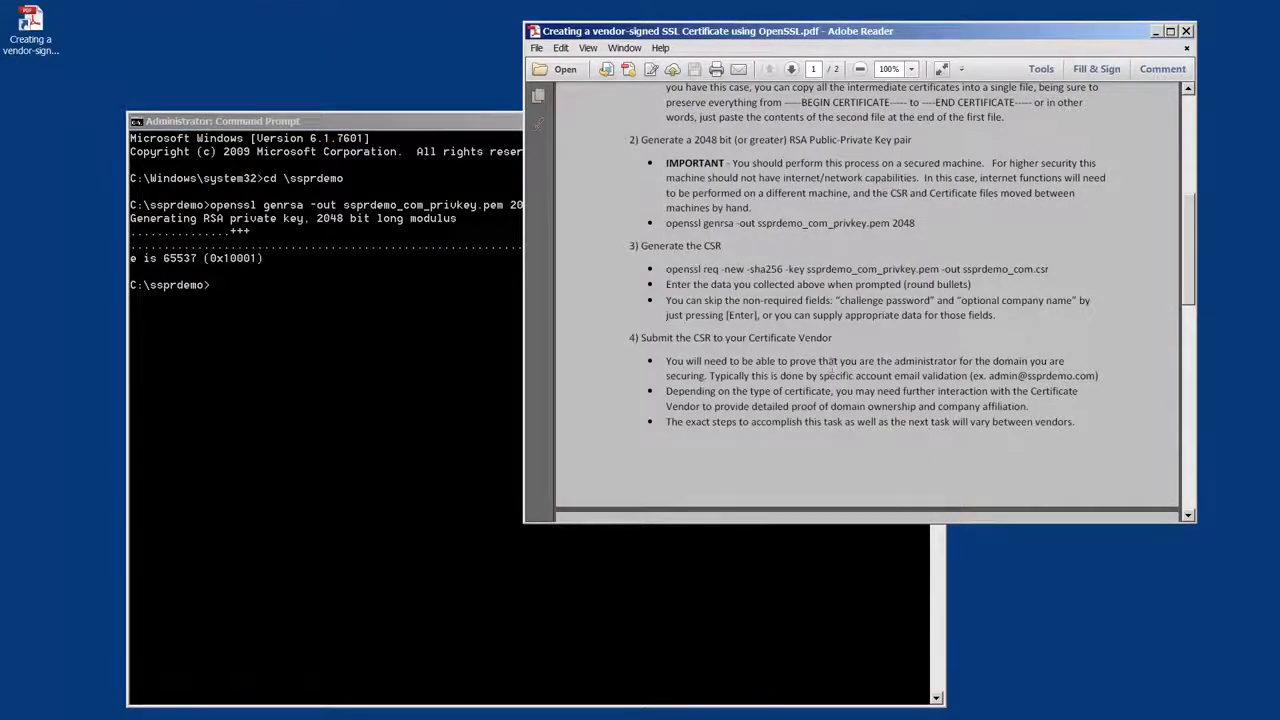
drag(666, 269, 797, 284)
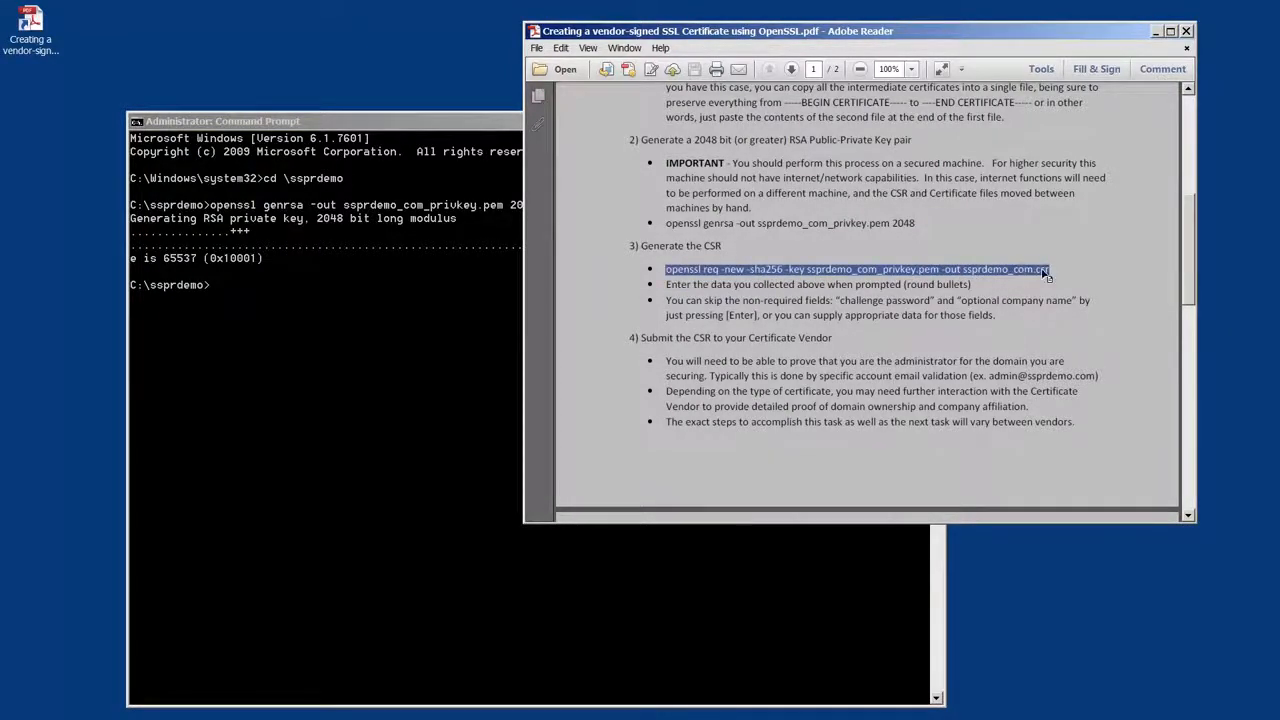
Paste the openssl req -new -sha256 command for ssprdemo_com.csr into the console
click(300, 200)
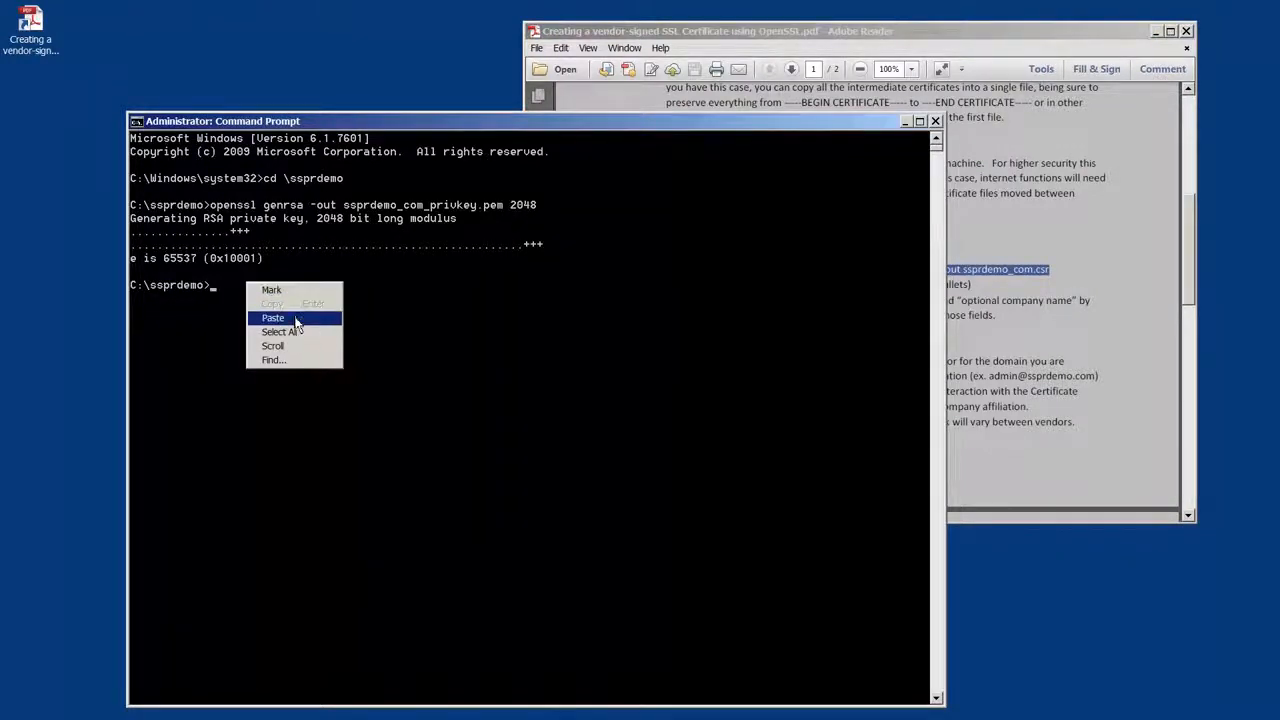
click(272, 317)
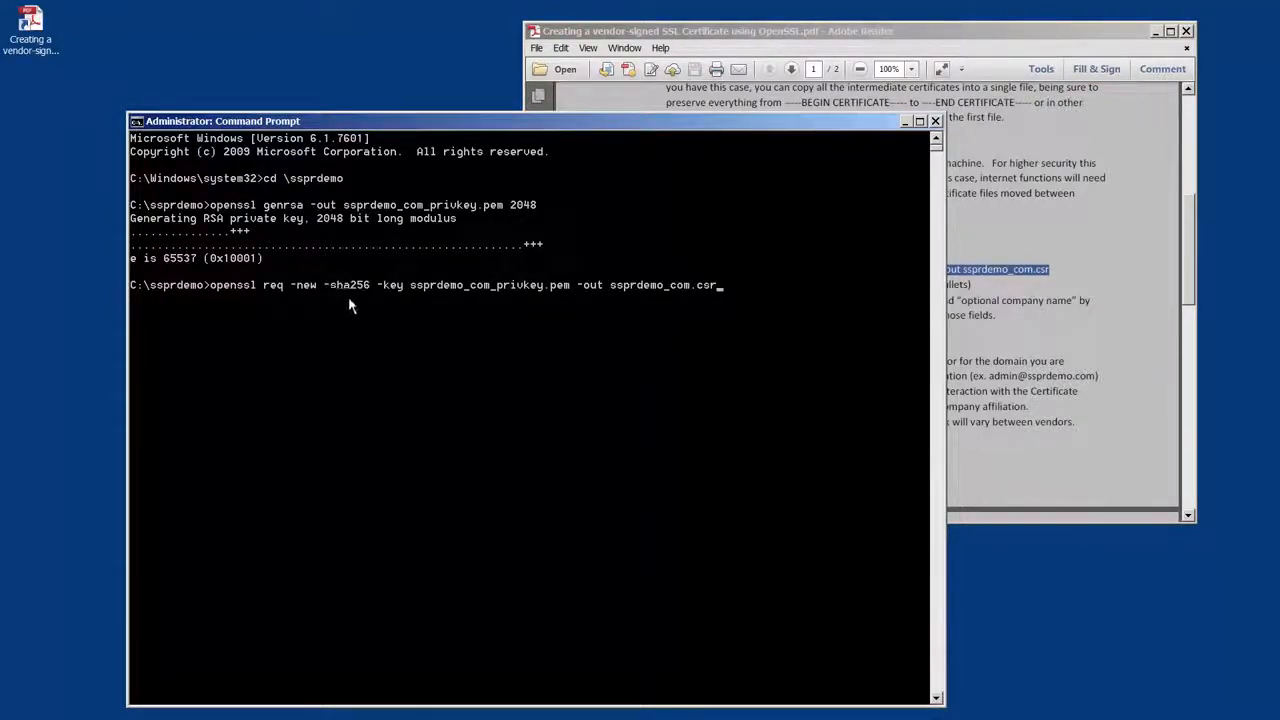
mouse_move(362, 302)
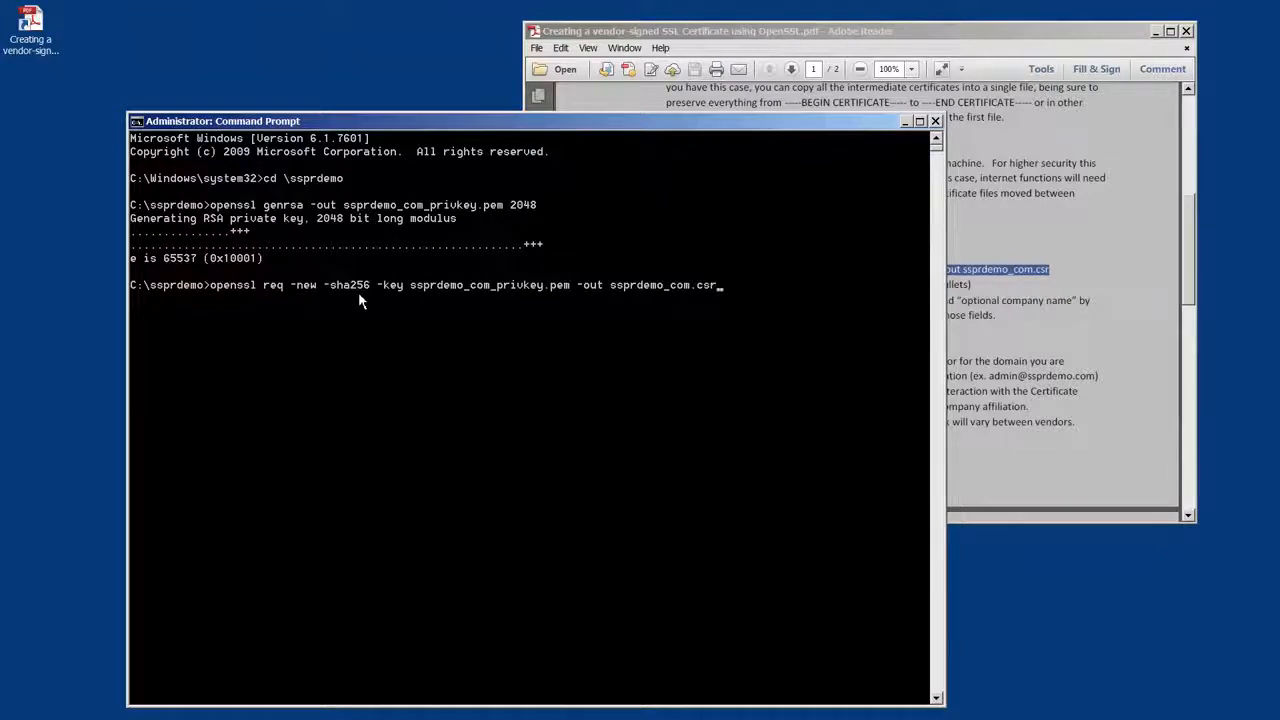
mouse_move(405, 304)
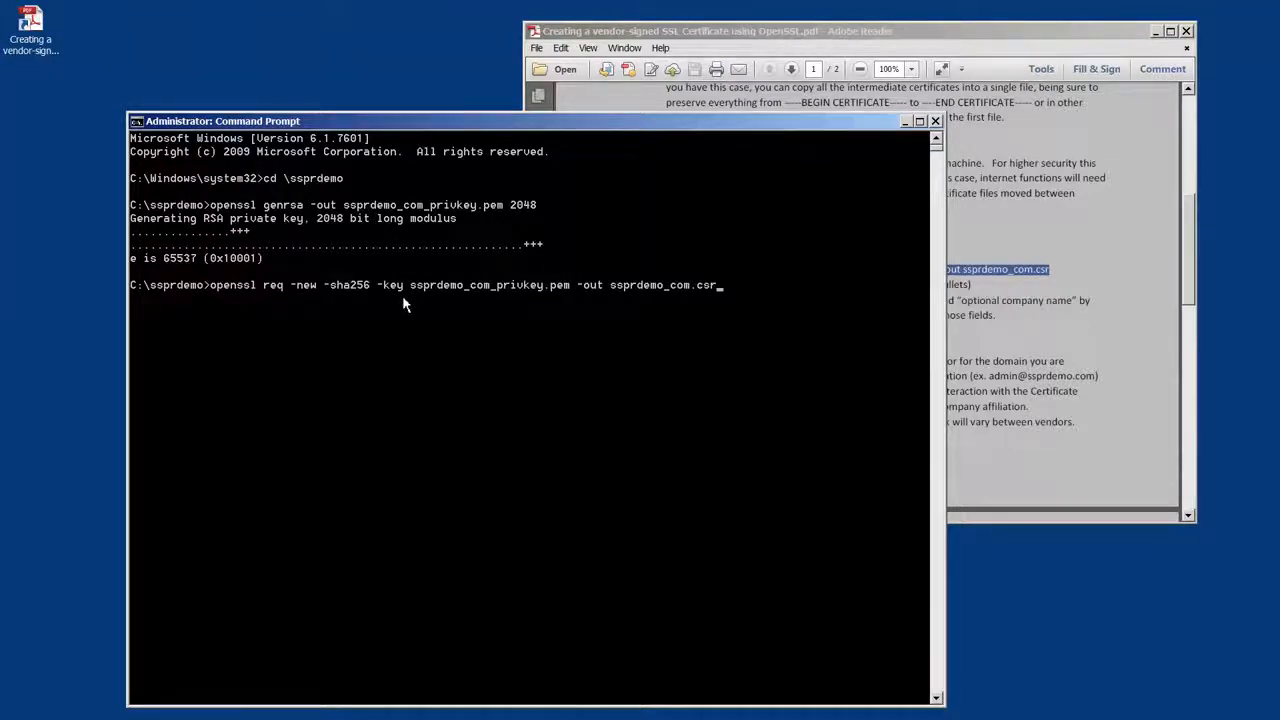
mouse_move(628, 305)
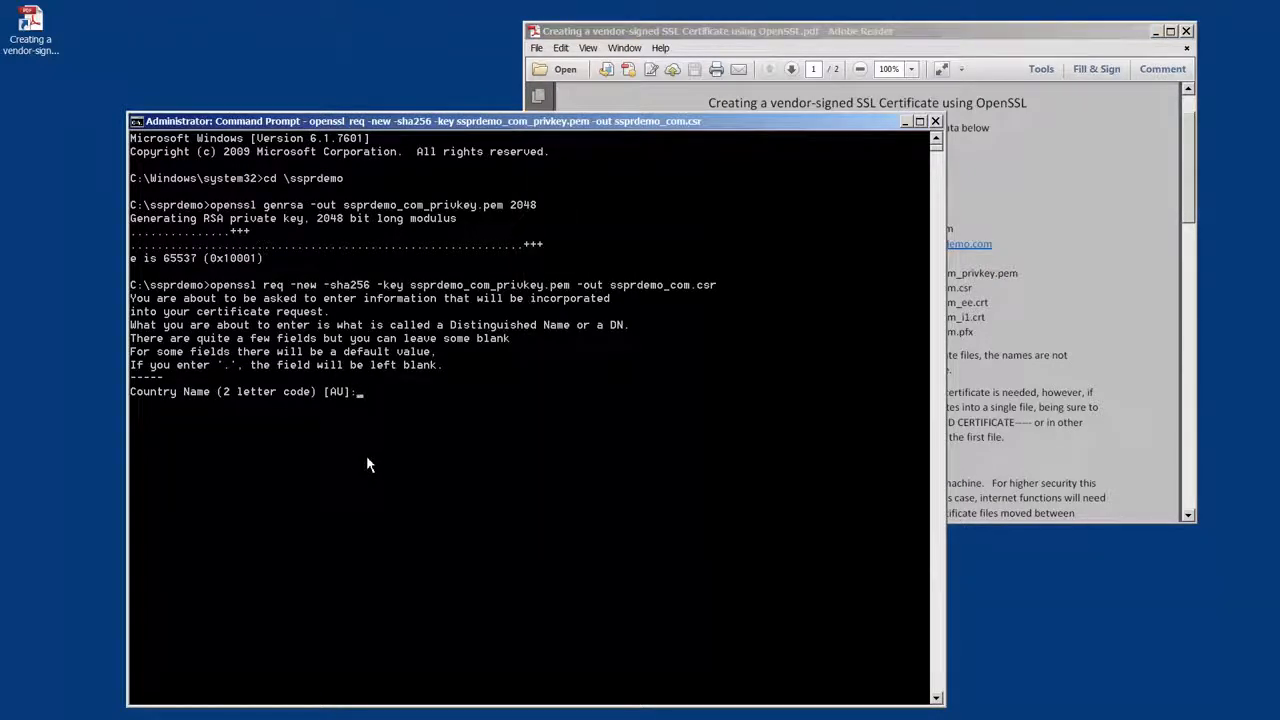
Enter US, California, San Diego, MicroFocus, NetIQ, ssprdemo.com and the admin email
text(US)
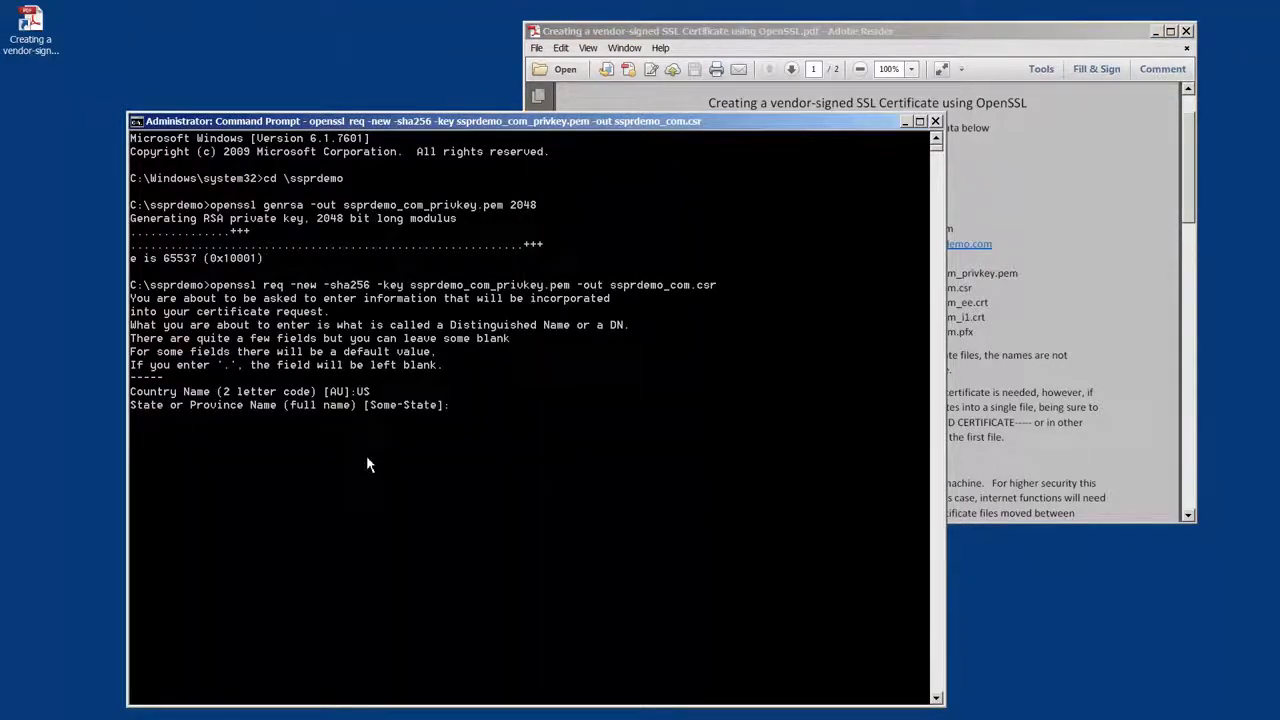
text(California)
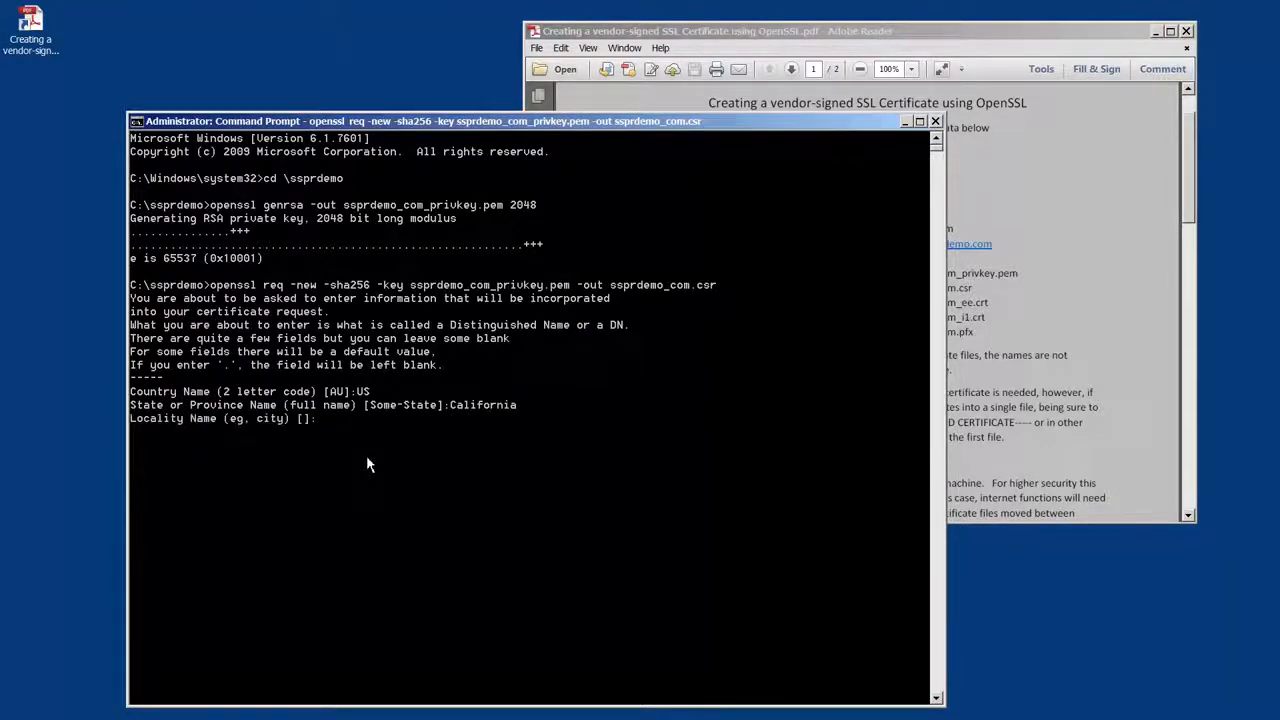
text(San Diego)
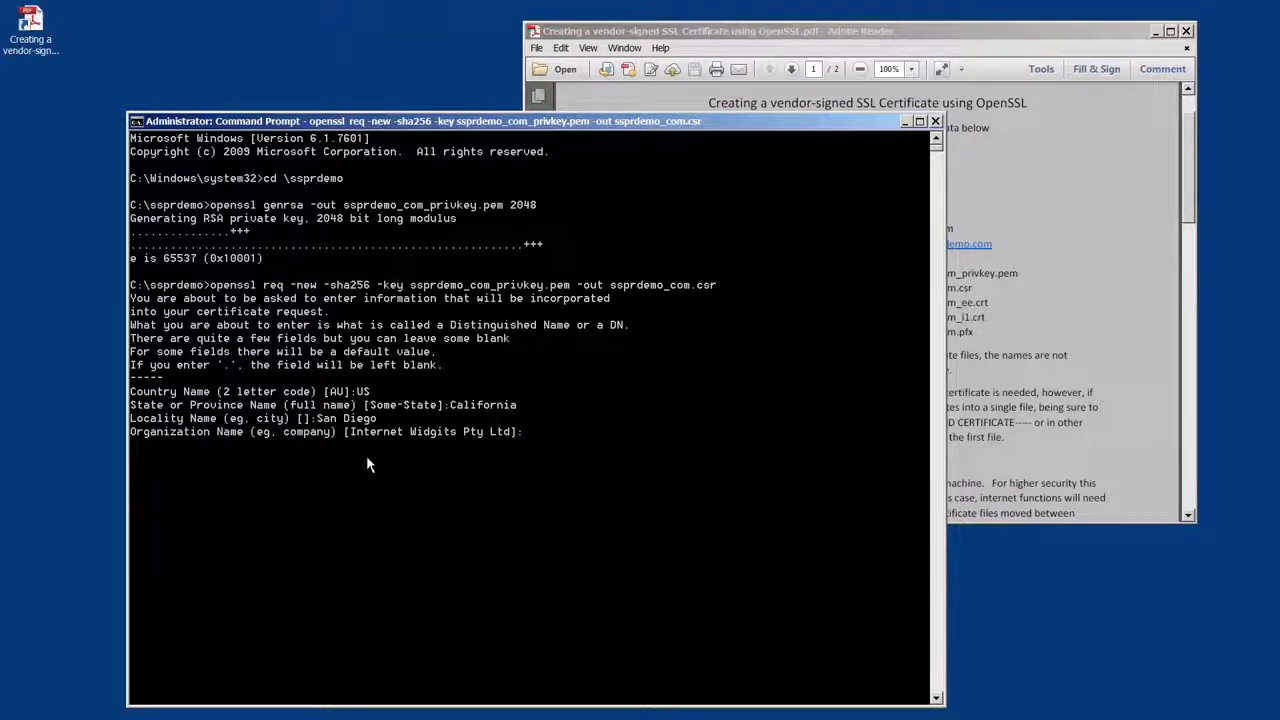
text(Mic)
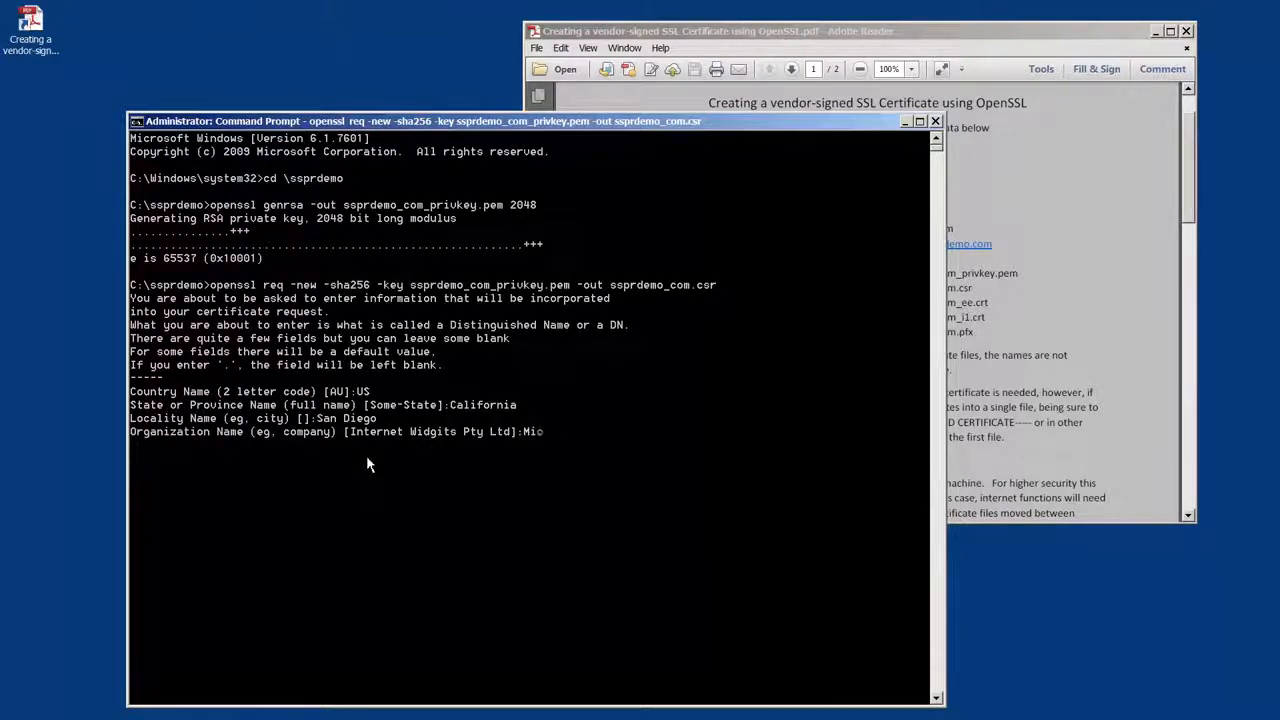
text(croFocus)
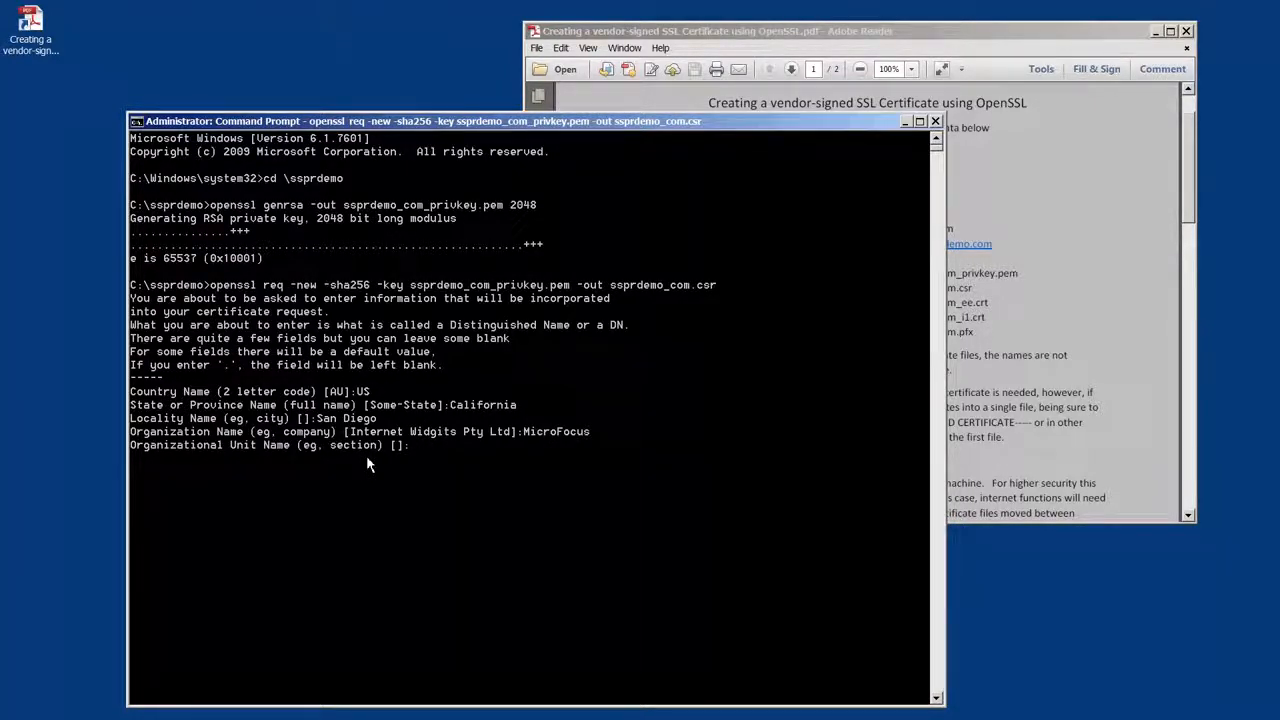
text(NetIQ)
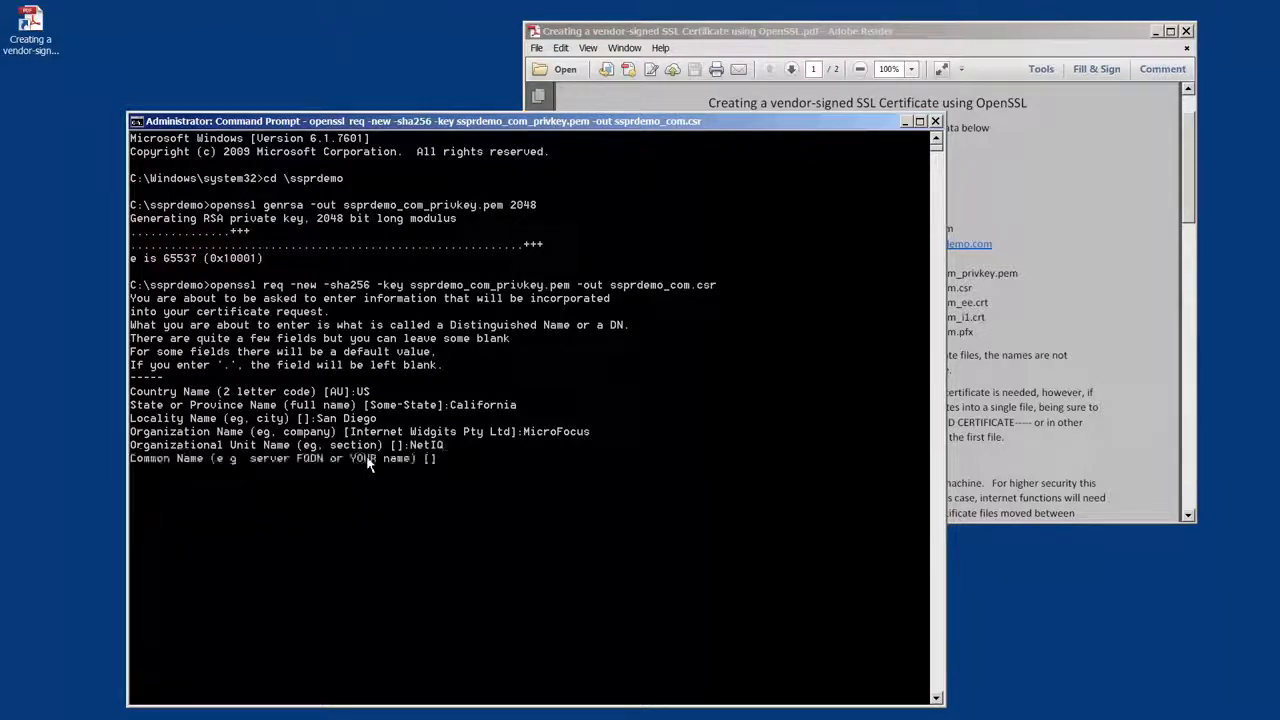
text(ssprdemo.com)
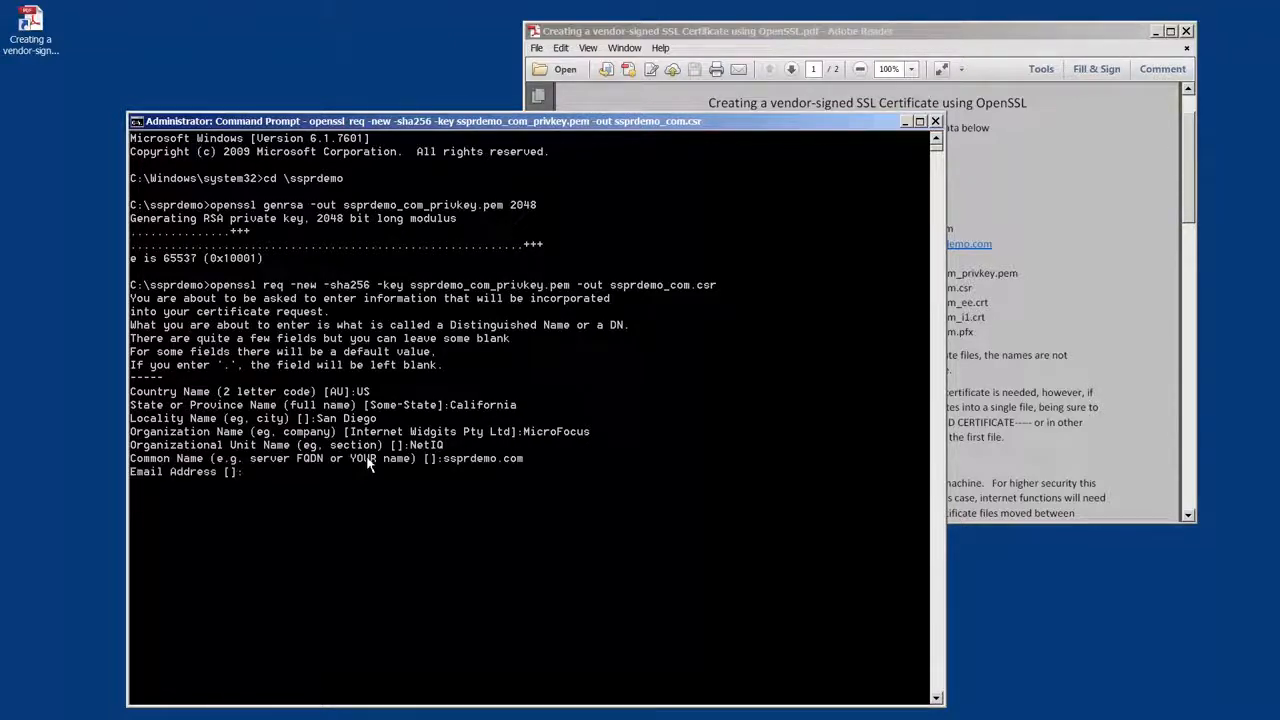
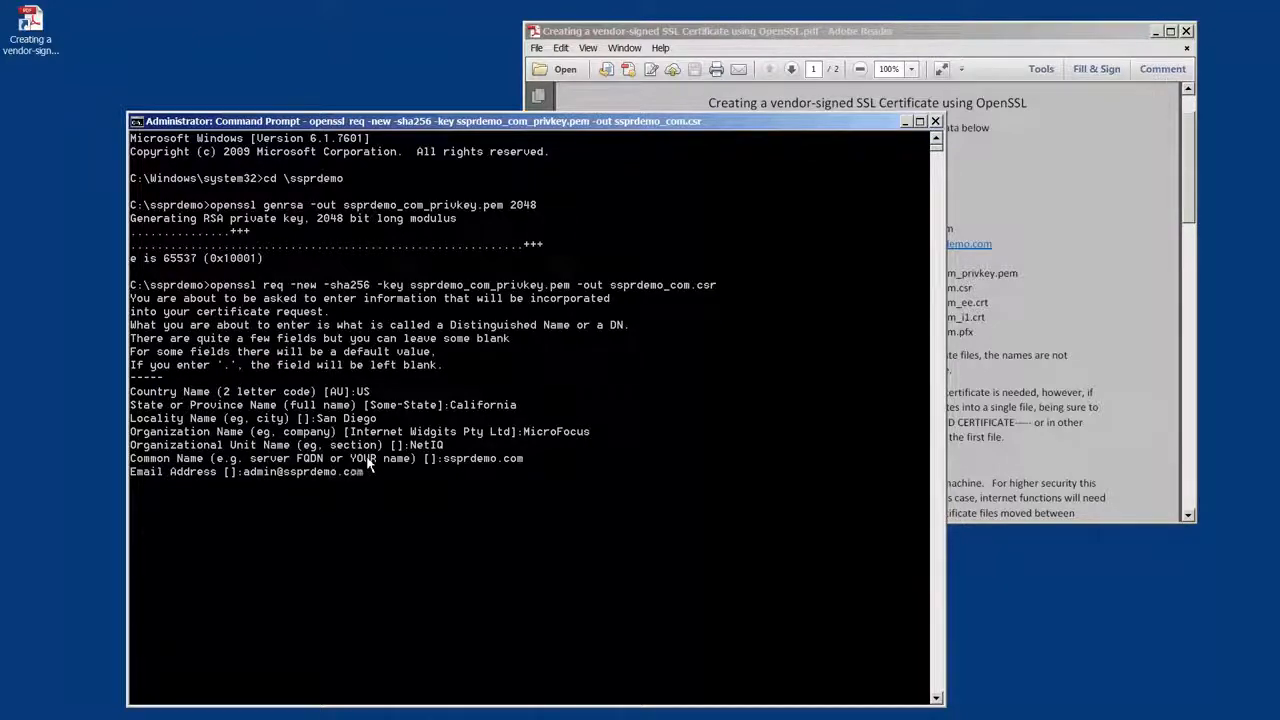
key(enter)
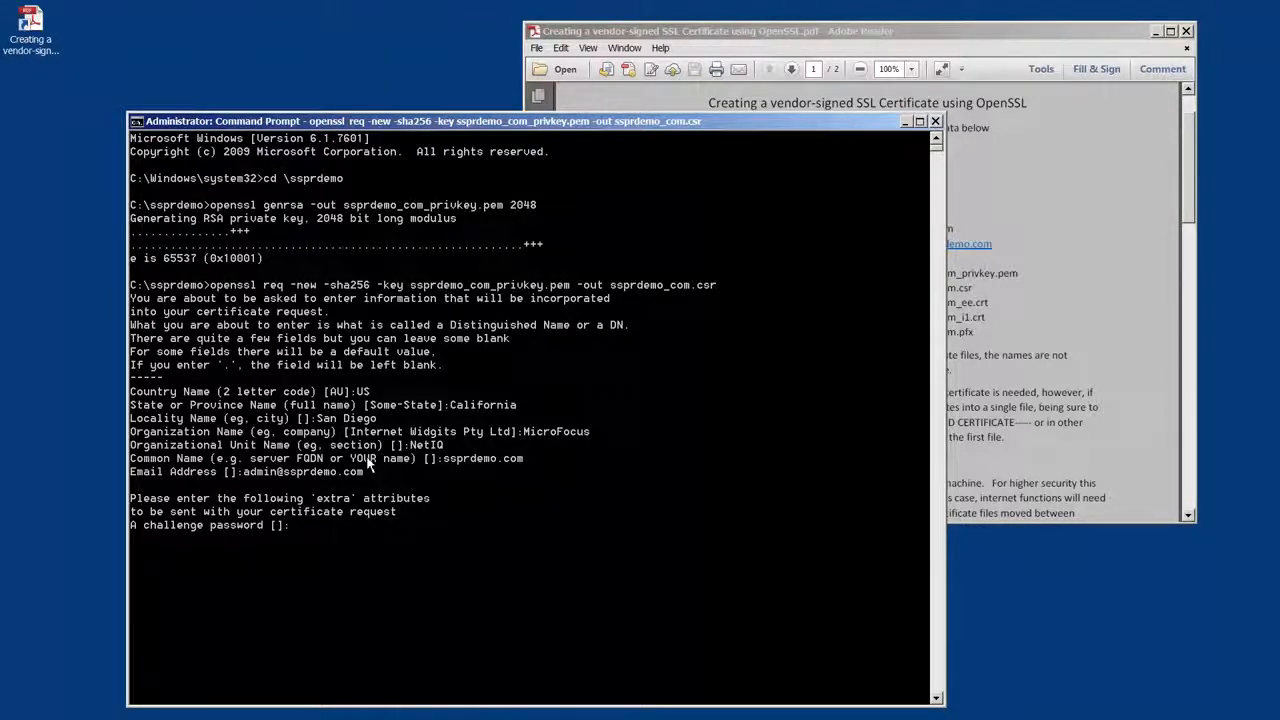
Skip the challenge password and company name prompts, then scroll the console output
key(enter)
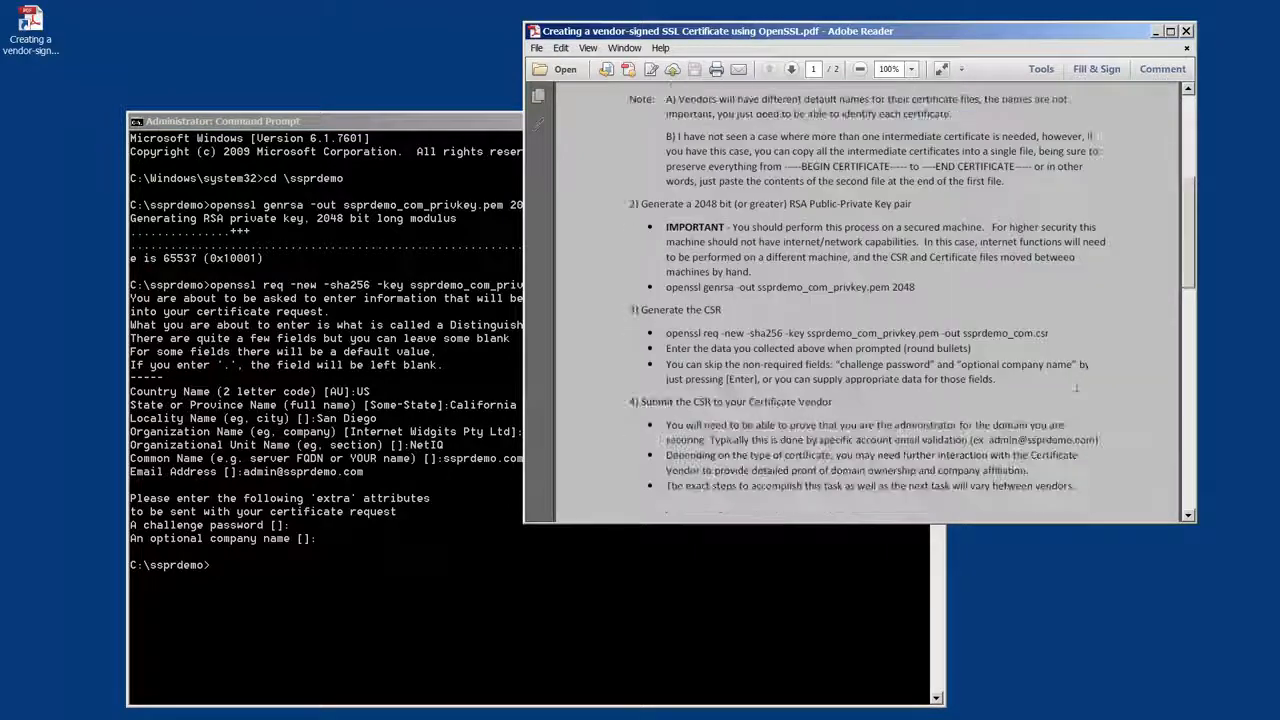
scroll(down, 3)
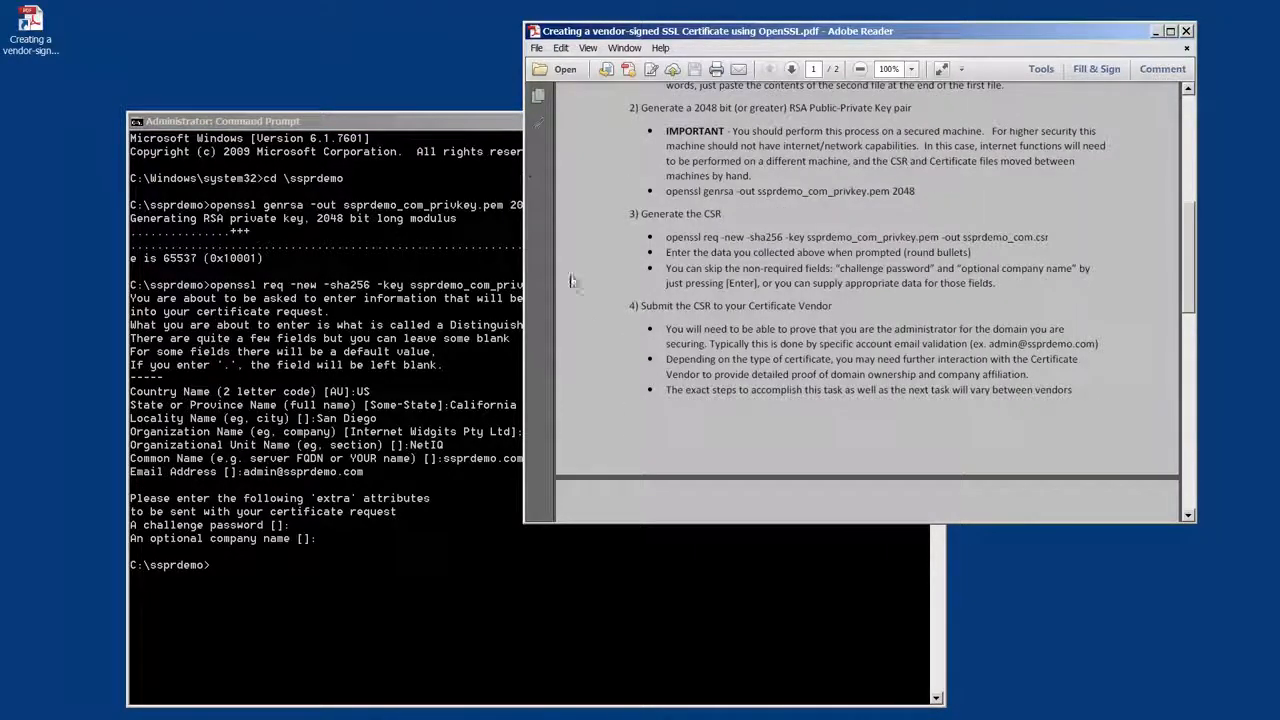